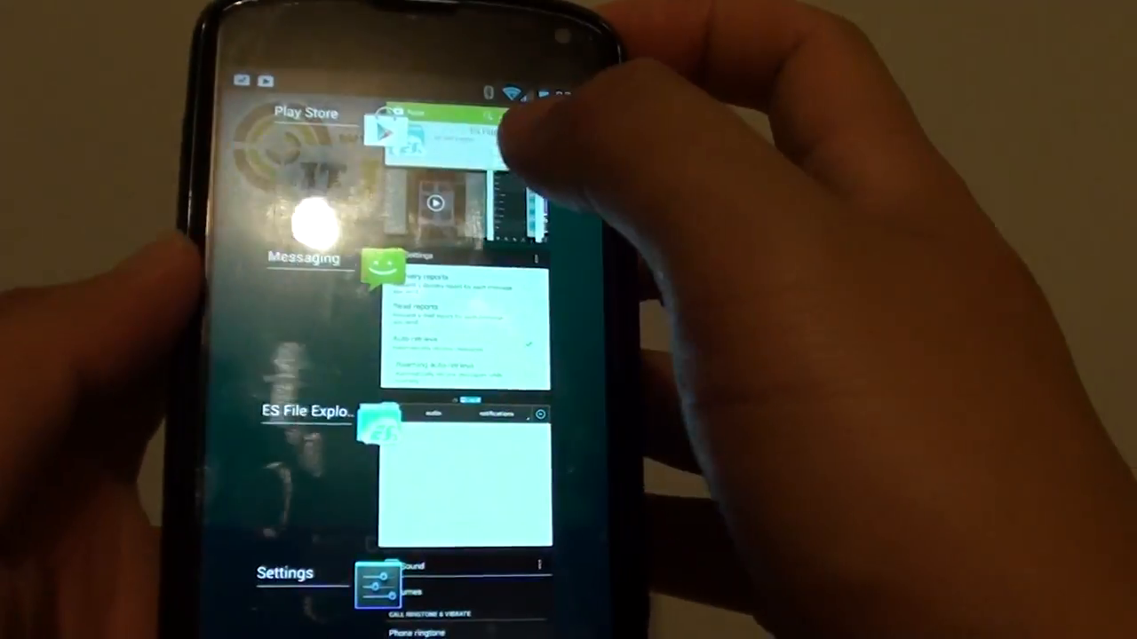
Switch to the Messaging app from the recent apps list
left_click(462, 133)
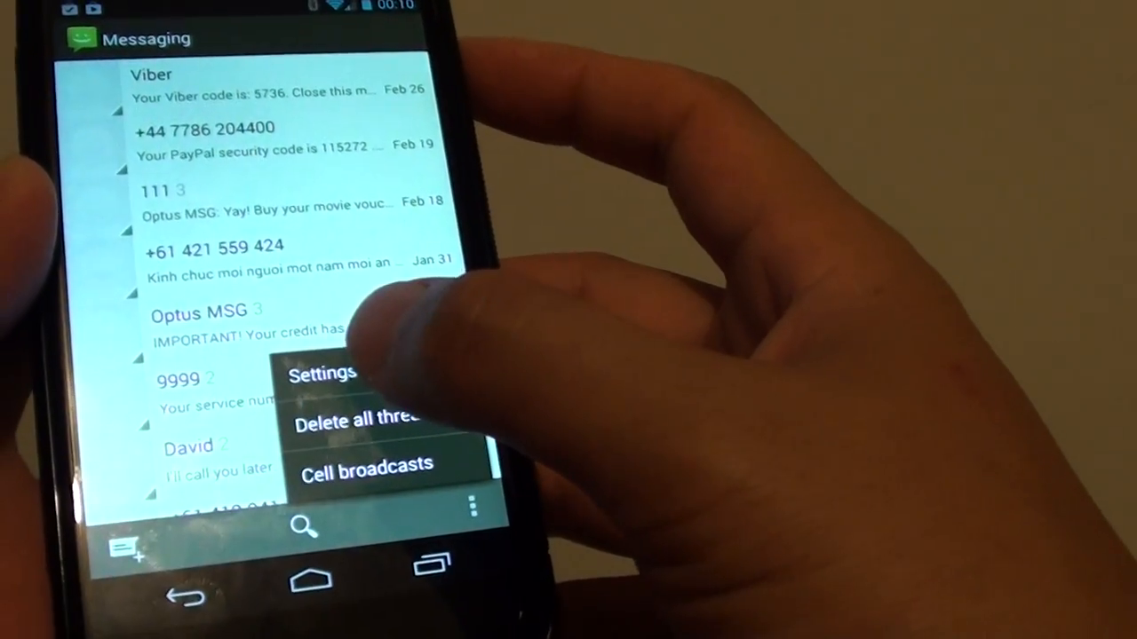
Go to Messaging Settings and scroll down to the Notifications sound option
left_click(322, 373)
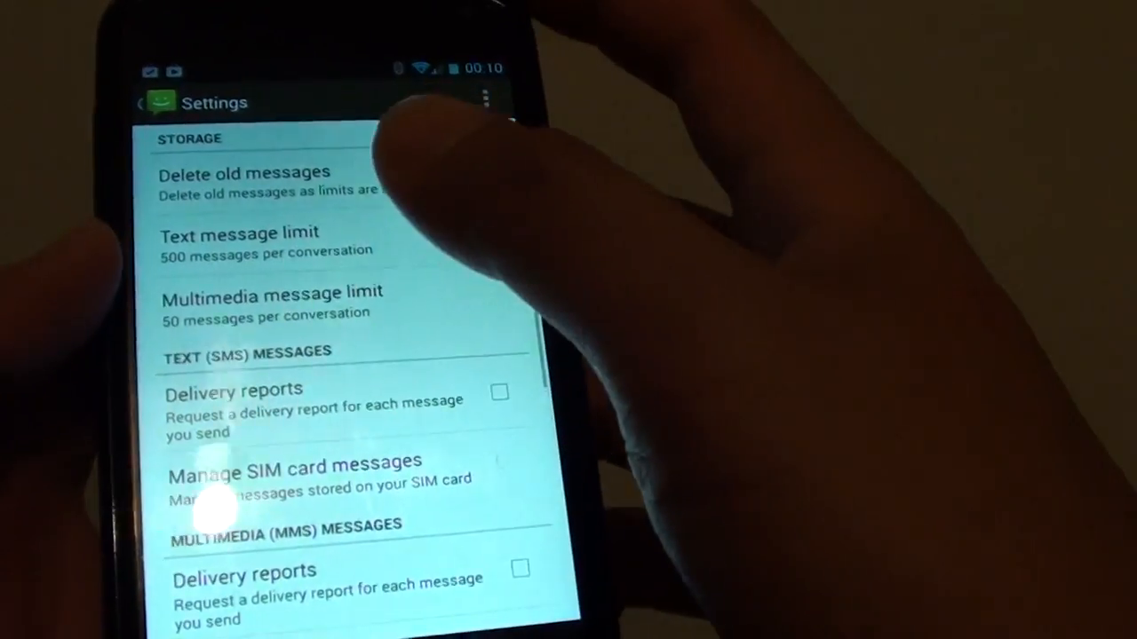
scroll("down", 3)
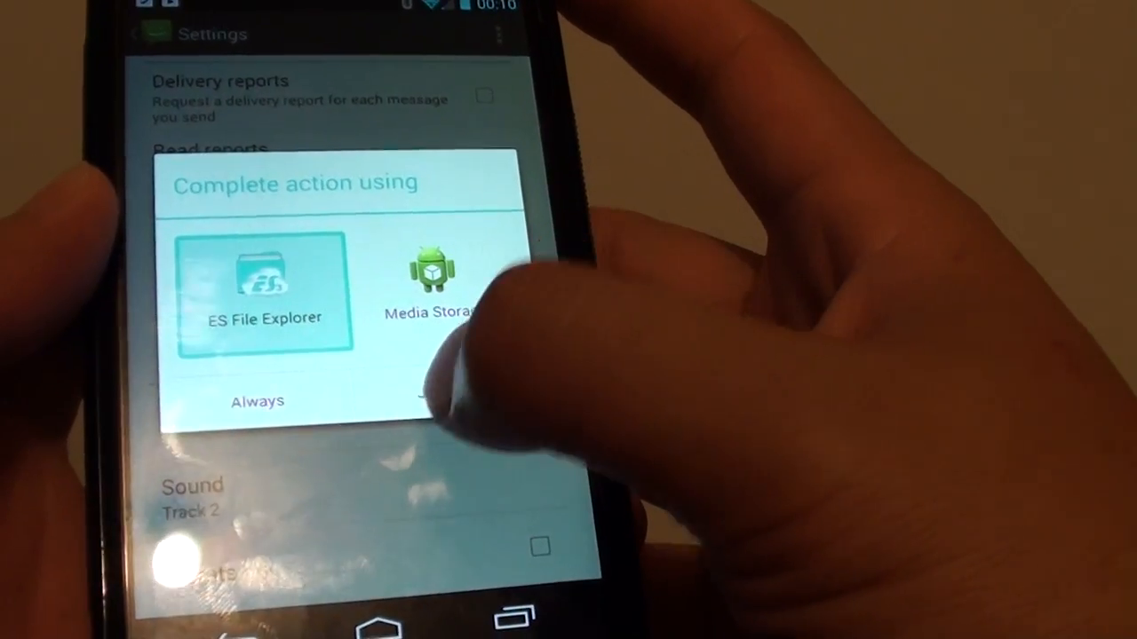
Choose ES File Explorer, go up to storage root and enter the Music folder of MP3s
left_click(263, 284)
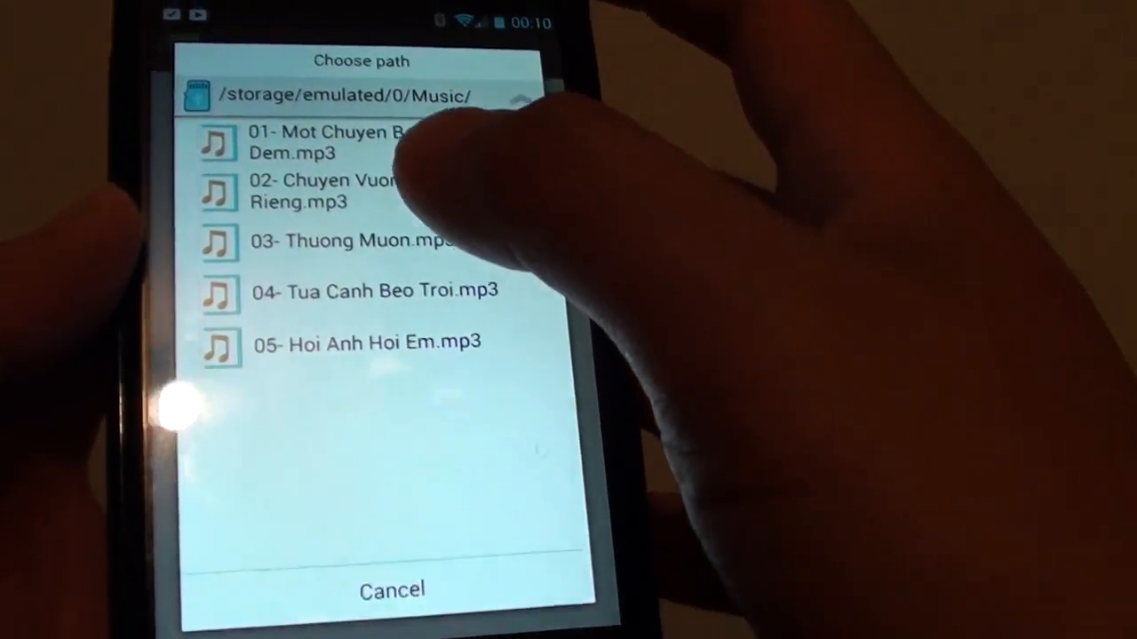
left_click(497, 95)
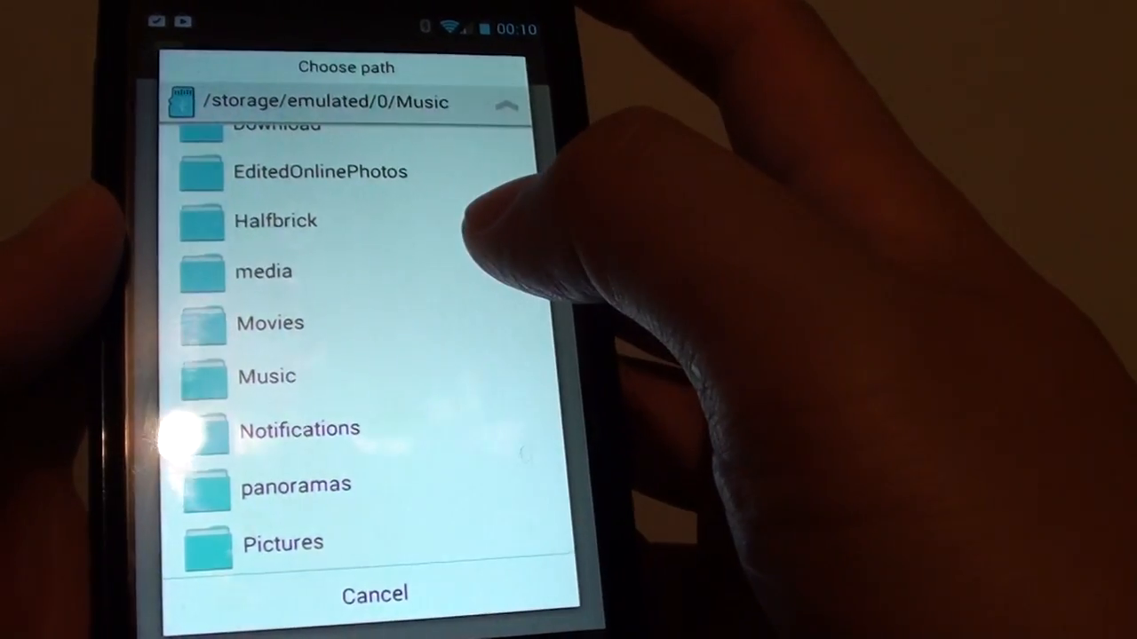
left_click(267, 376)
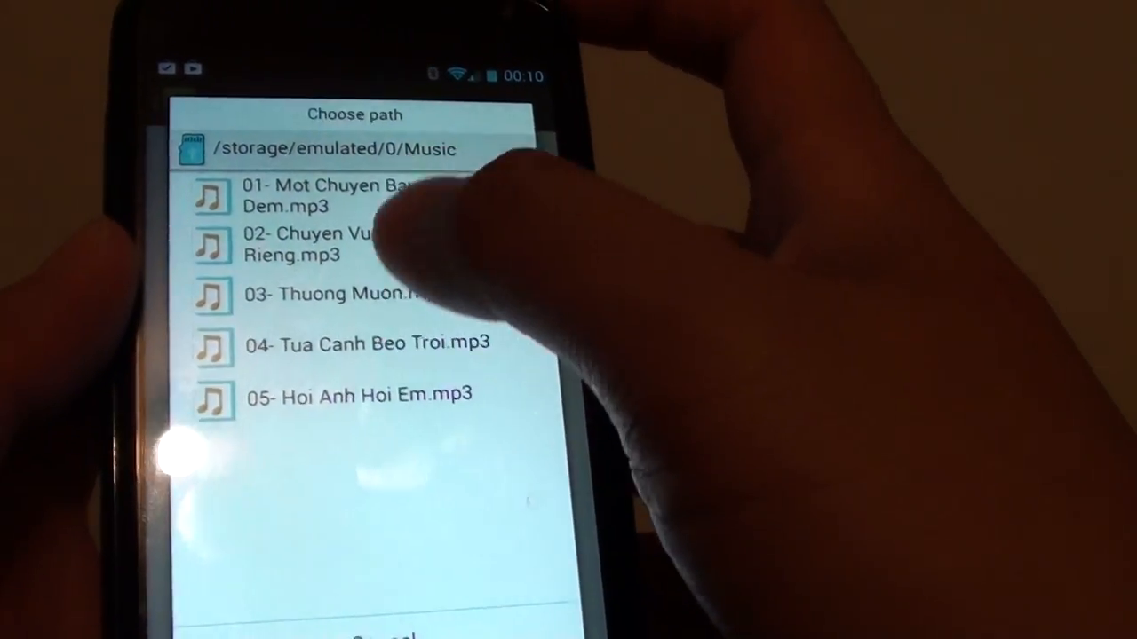